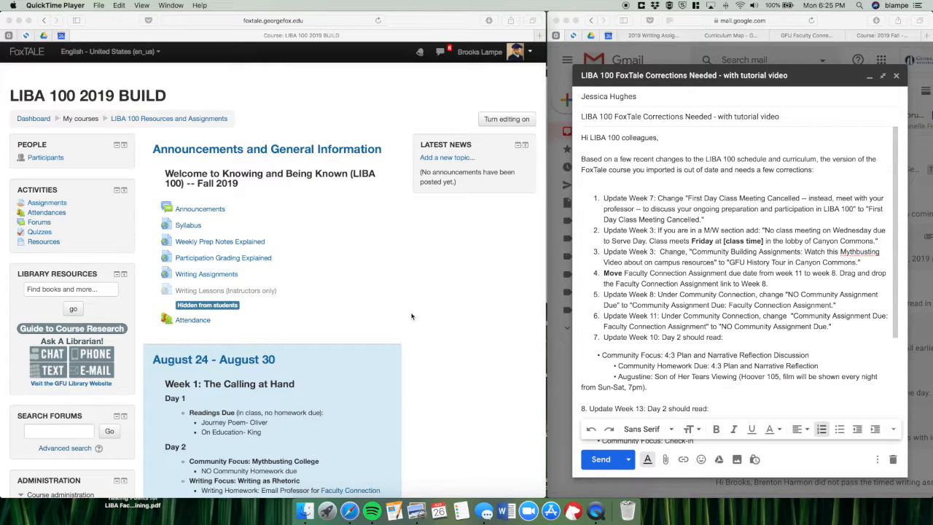
pyautogui.moveTo(742, 251)
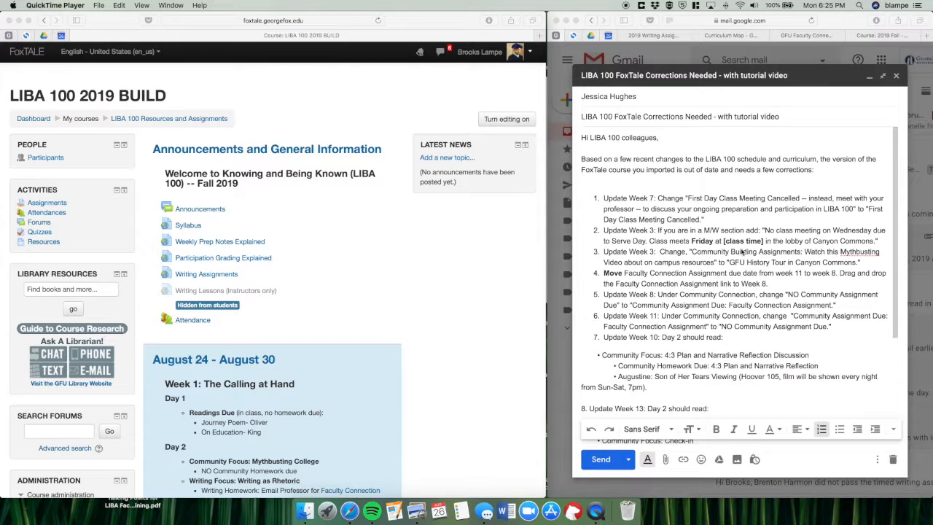
pyautogui.moveTo(634, 319)
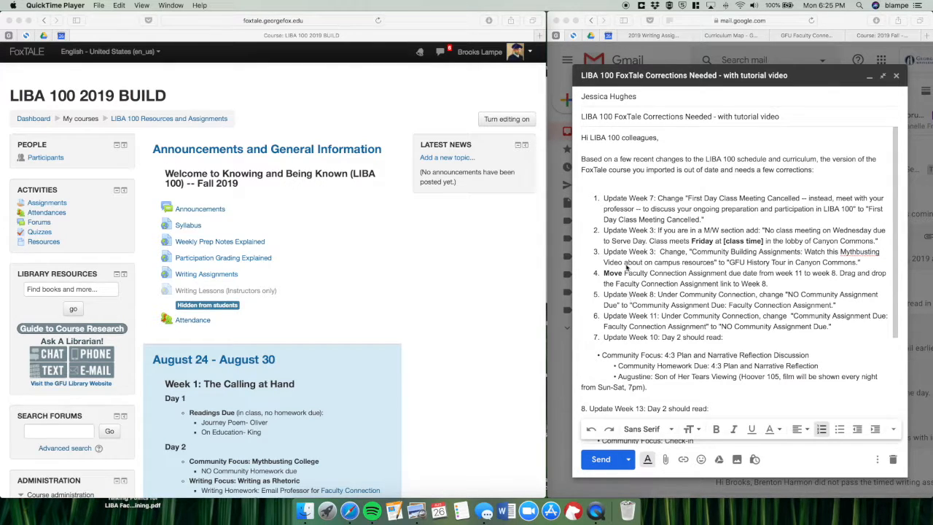
pyautogui.moveTo(387, 262)
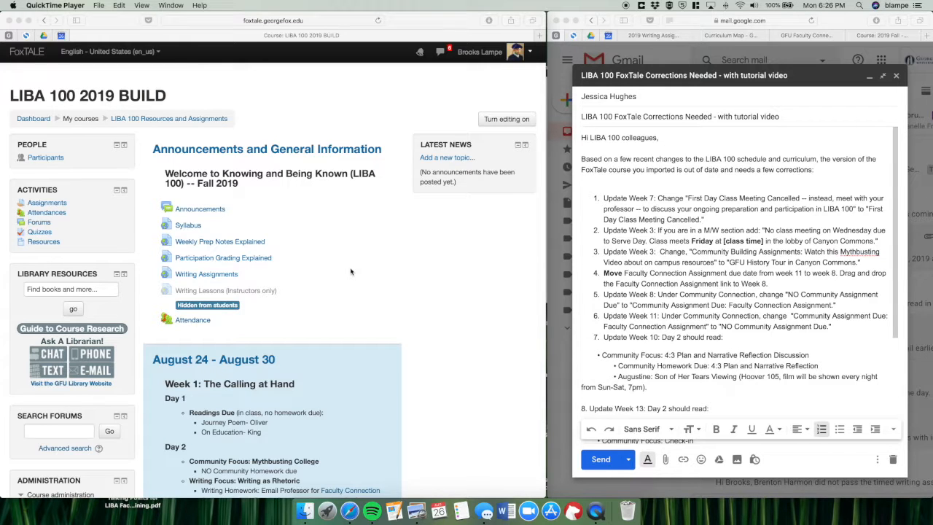
pyautogui.moveTo(334, 243)
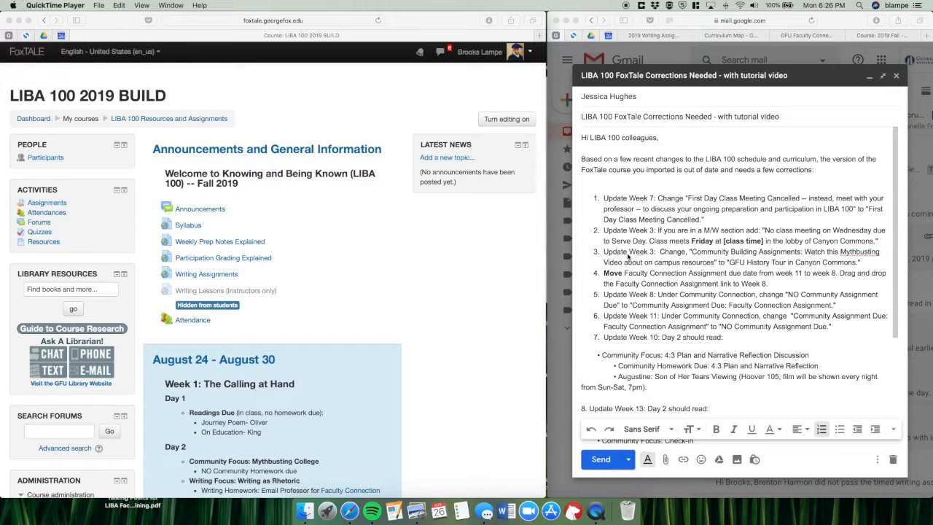
pyautogui.moveTo(509, 270)
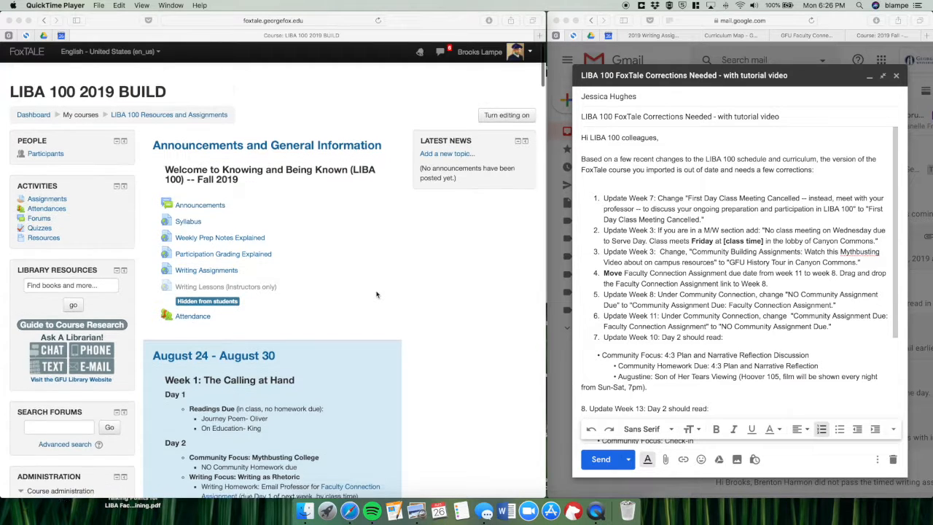
# Step: Turn editing on for the LIBA 100 course page and scroll down to the October 5 - October 11 week
pyautogui.scroll(-3)
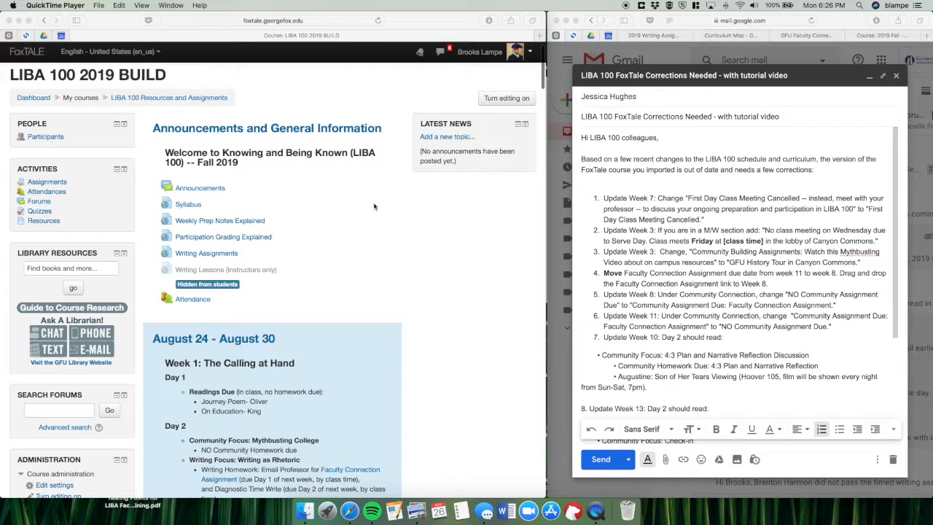
pyautogui.moveTo(405, 128)
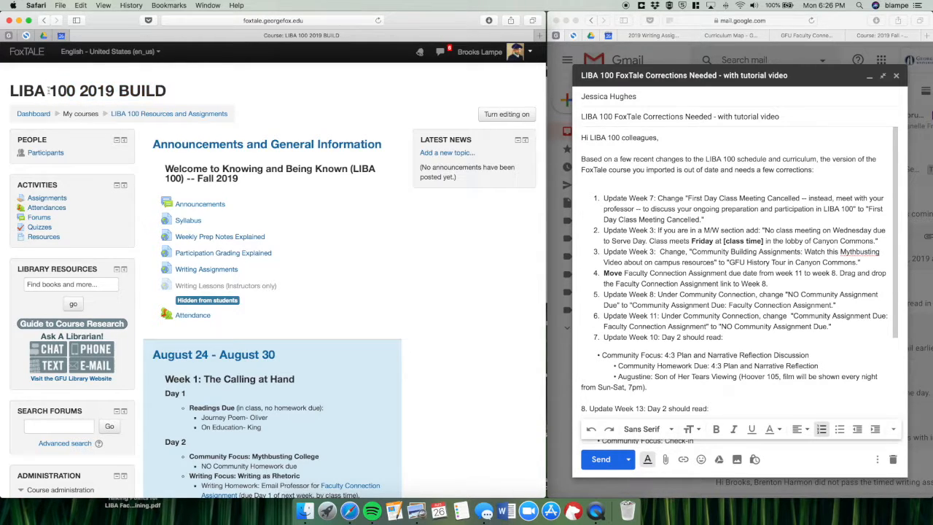
pyautogui.moveTo(184, 97)
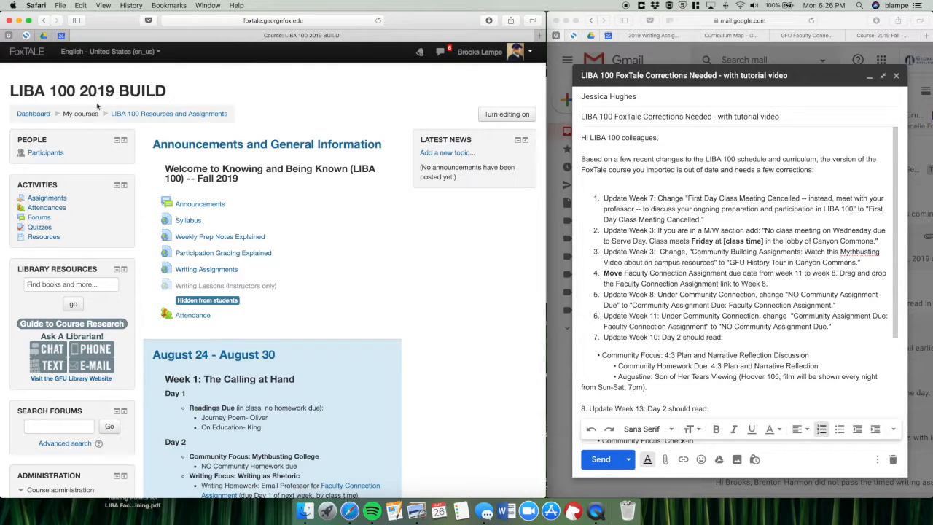
pyautogui.moveTo(254, 312)
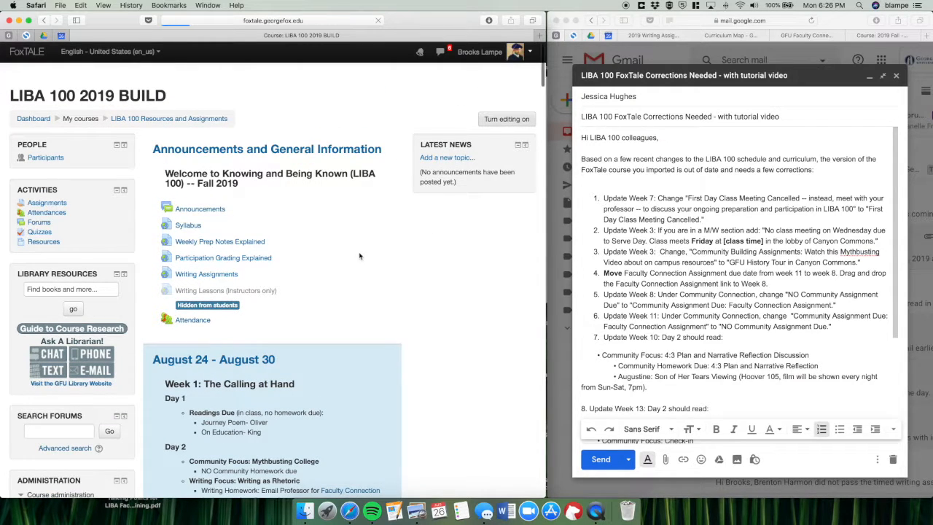
pyautogui.click(507, 119)
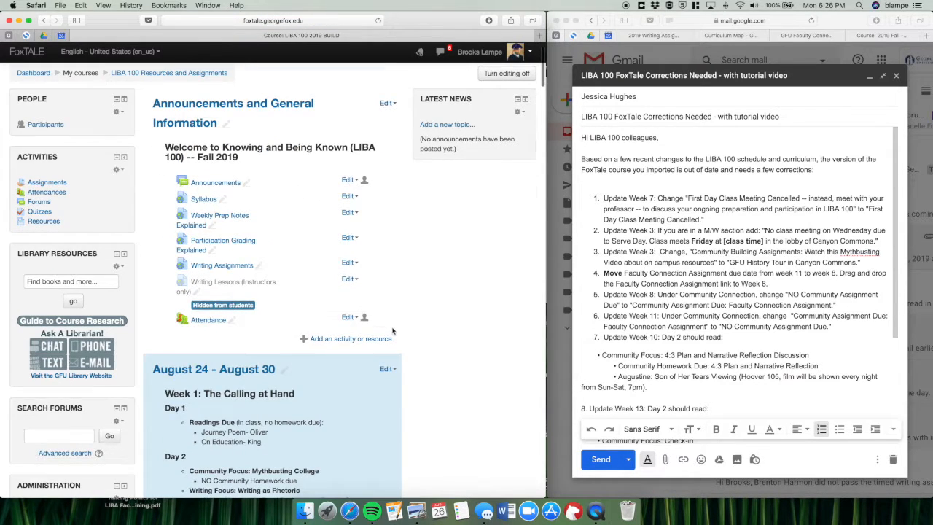
pyautogui.scroll(-3)
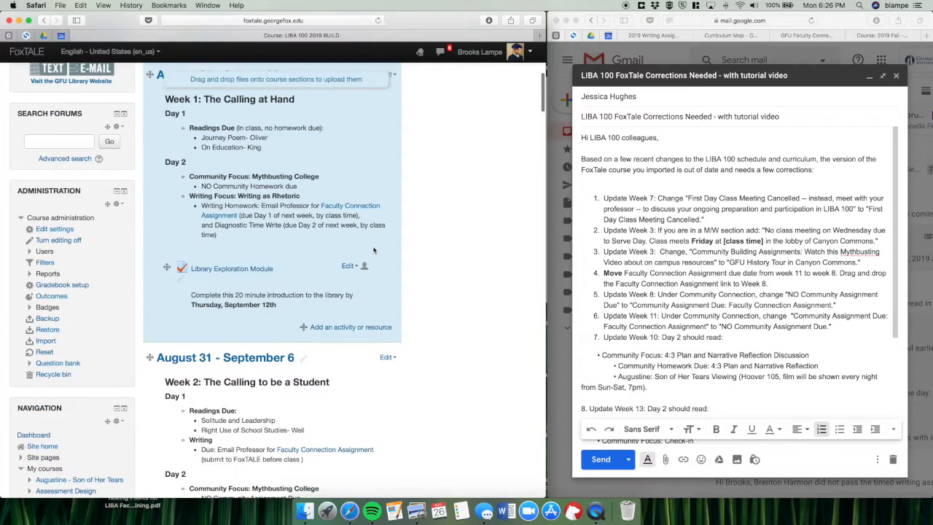
pyautogui.scroll(-3)
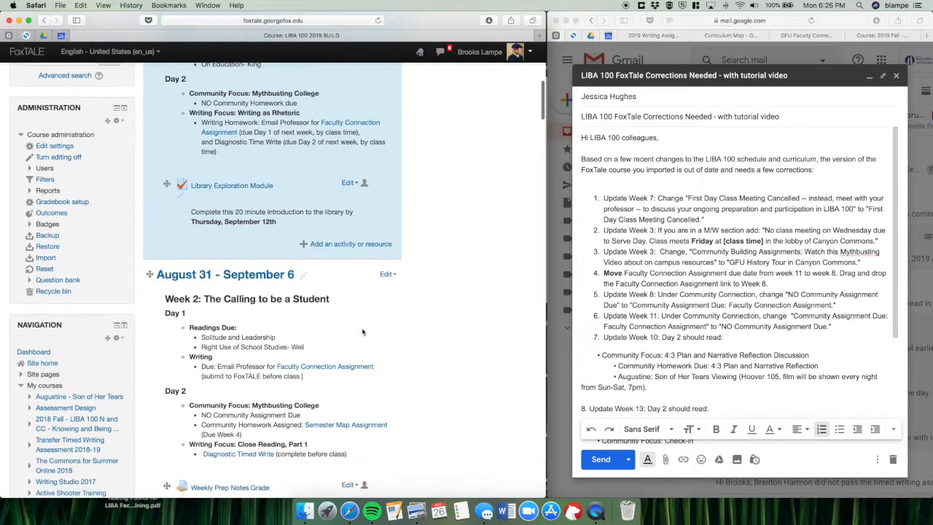
pyautogui.scroll(-3)
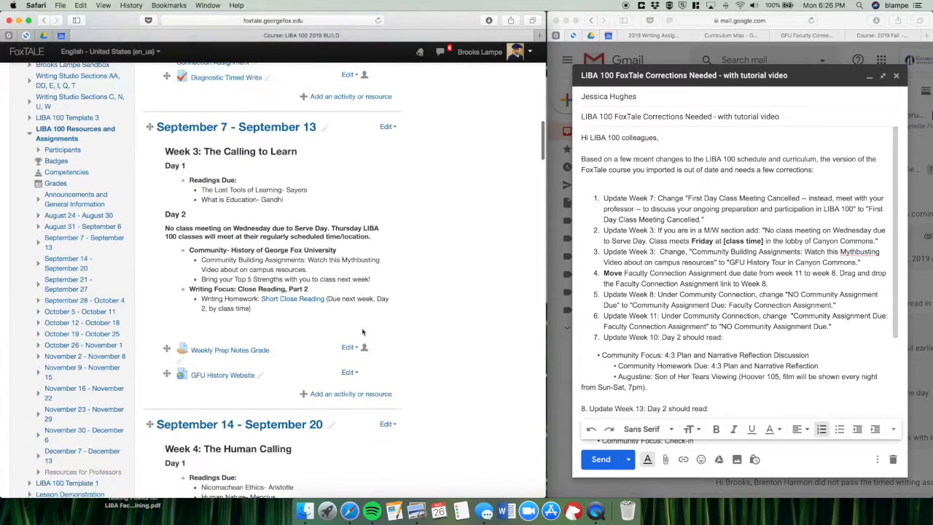
pyautogui.scroll(-3)
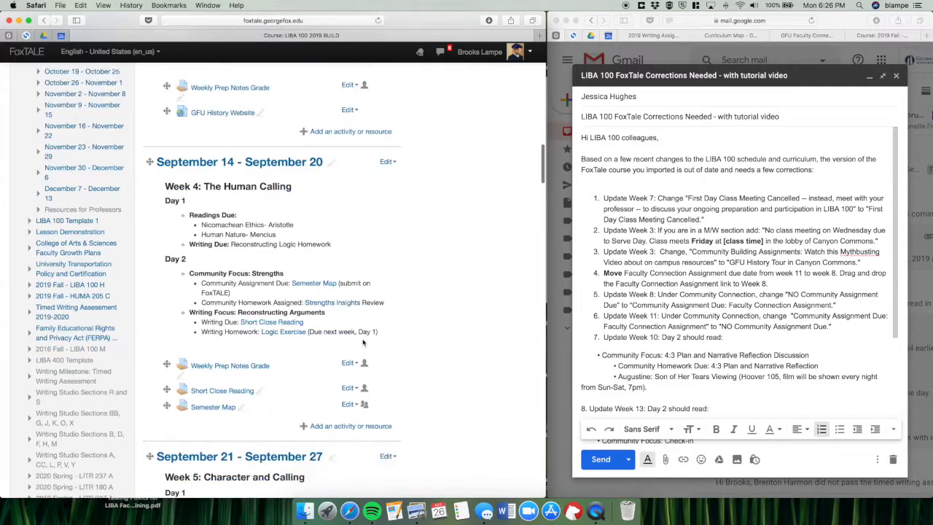
pyautogui.scroll(-3)
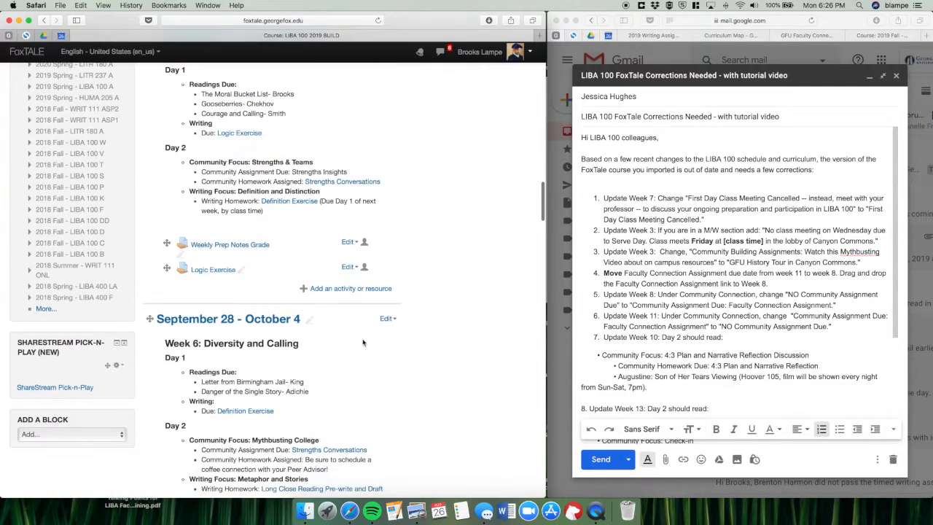
pyautogui.scroll(-3)
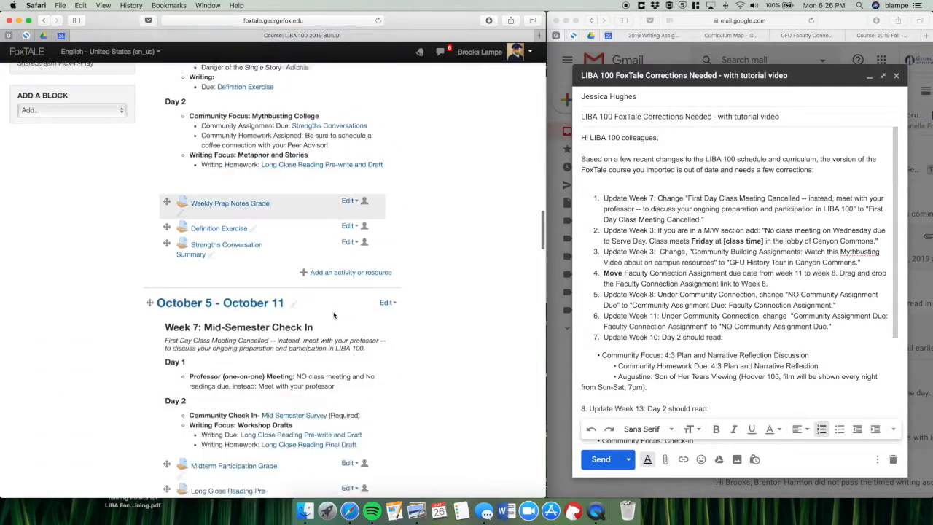
pyautogui.scroll(-3)
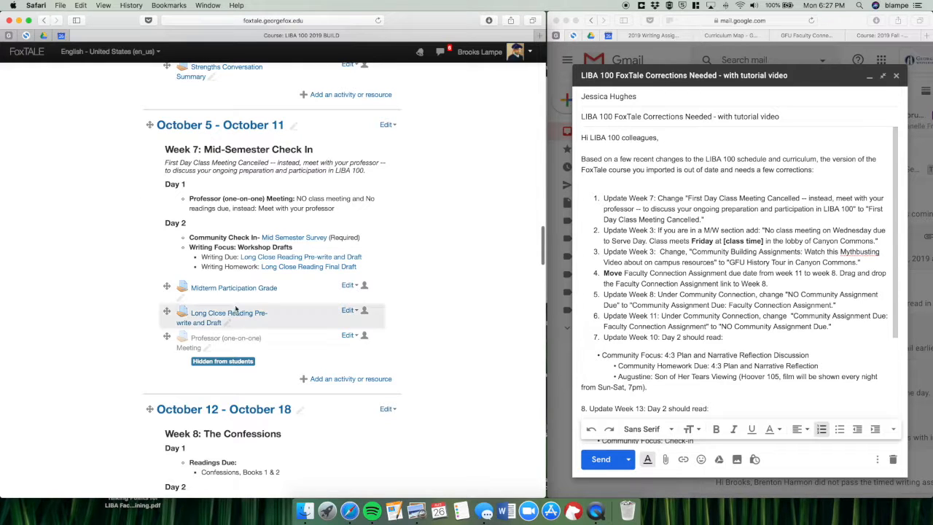
pyautogui.moveTo(230, 290)
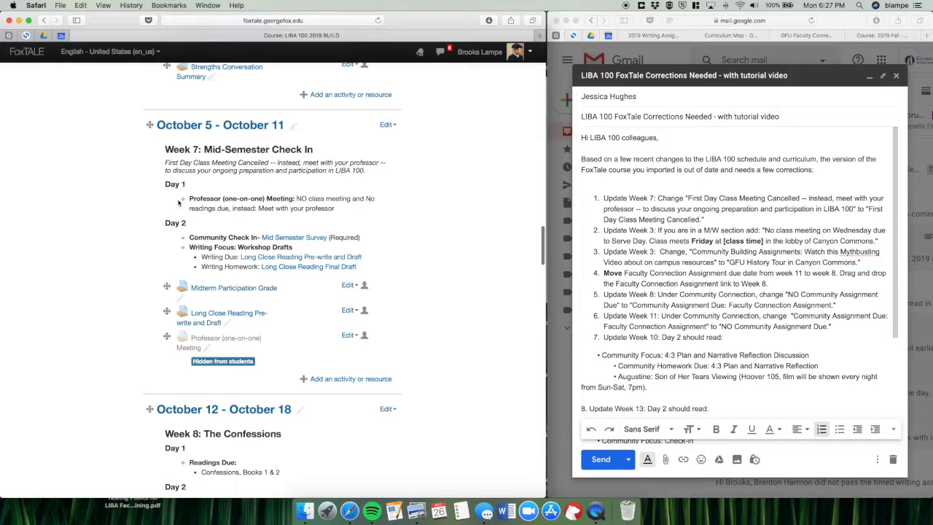
pyautogui.moveTo(276, 195)
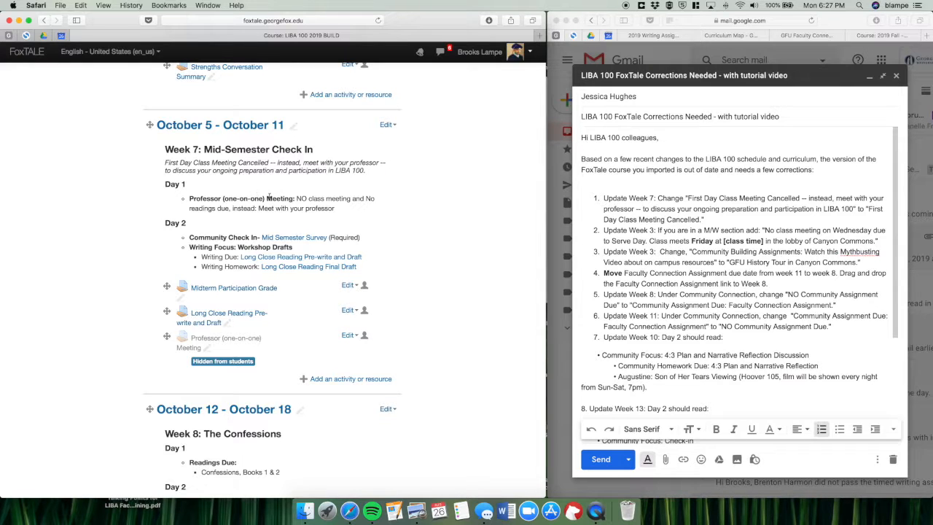
pyautogui.moveTo(384, 203)
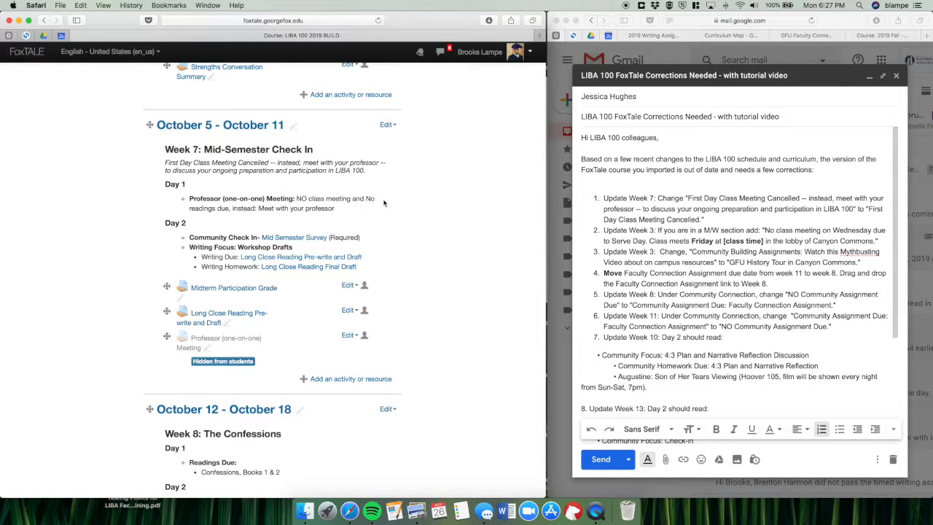
pyautogui.moveTo(711, 219)
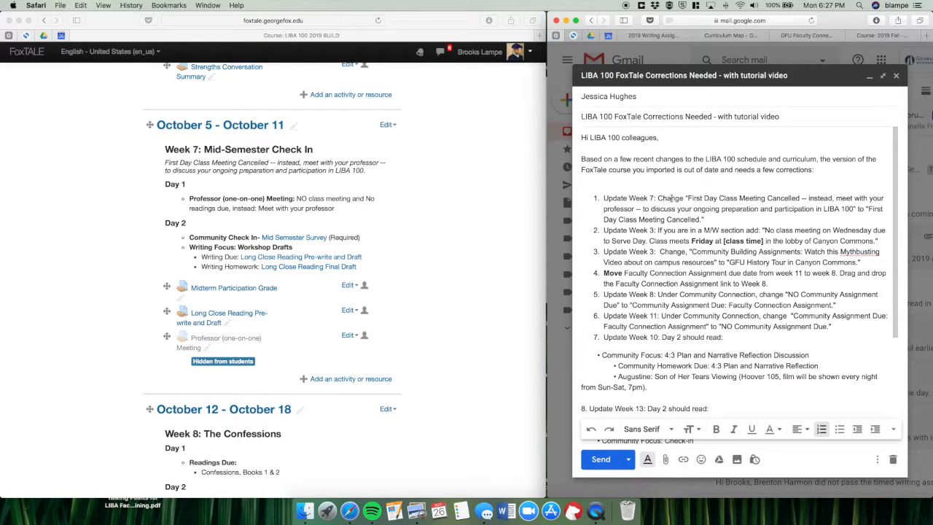
pyautogui.moveTo(729, 198)
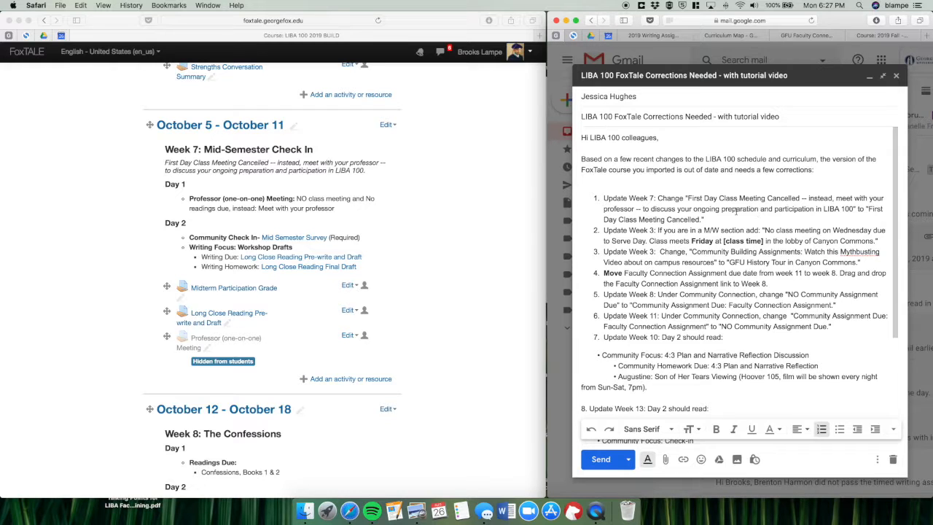
# Step: Select the replacement sentence 'First Day Class Meeting Cancelled' in the Gmail instructions
pyautogui.moveTo(809, 198); pyautogui.dragTo(865, 209)
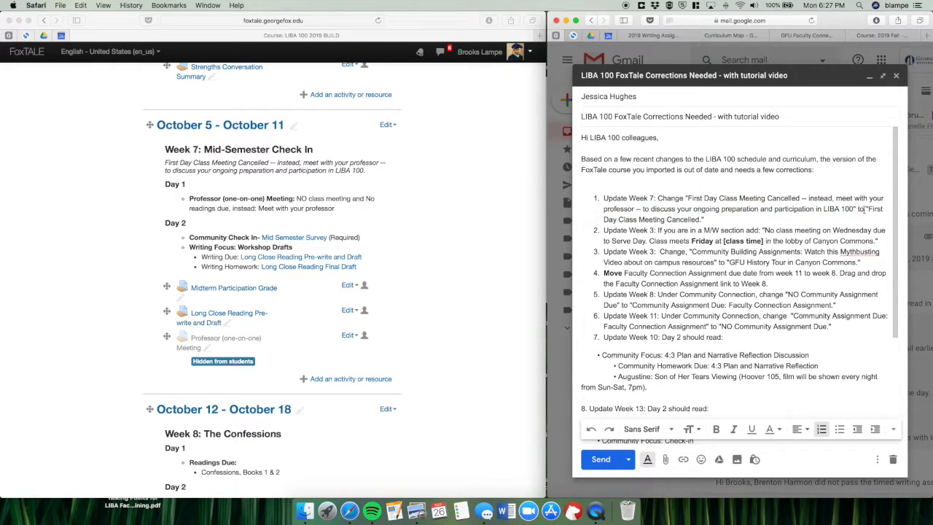
pyautogui.moveTo(870, 210); pyautogui.dragTo(703, 218)
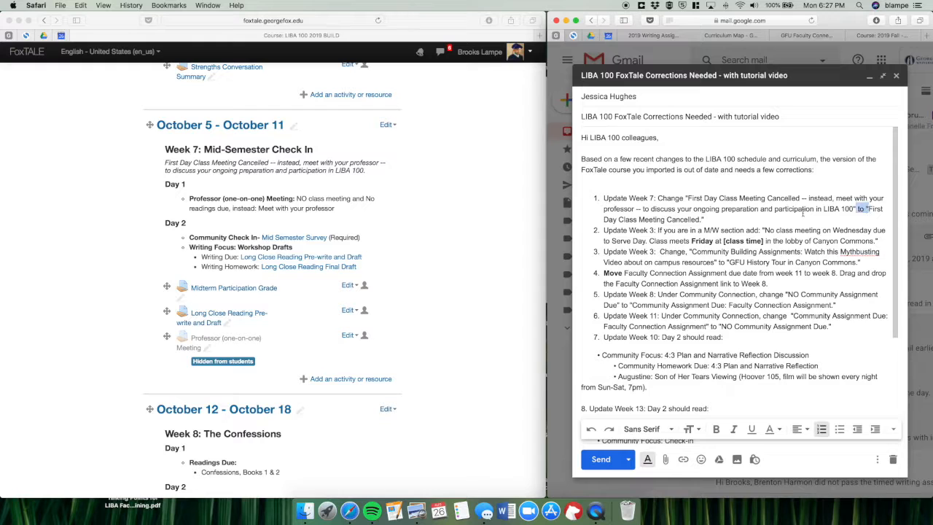
pyautogui.moveTo(865, 210); pyautogui.dragTo(702, 219)
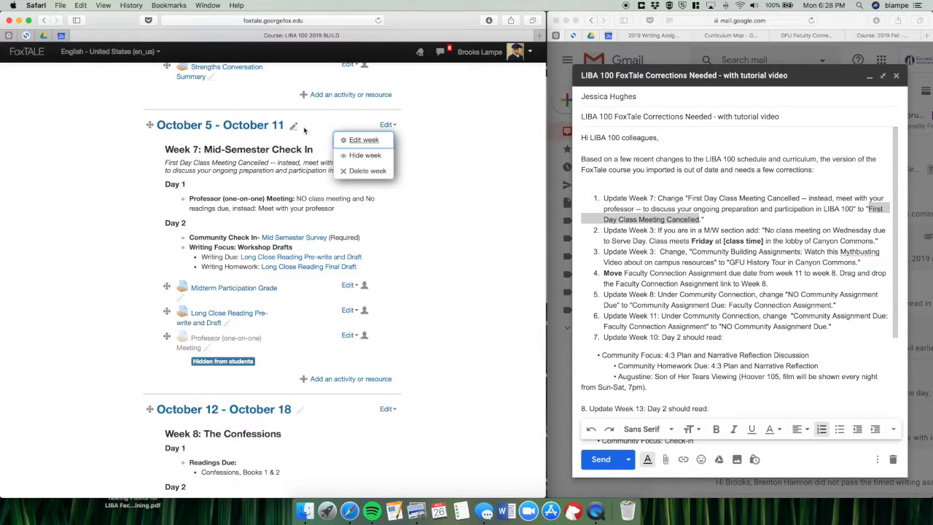
pyautogui.moveTo(361, 140)
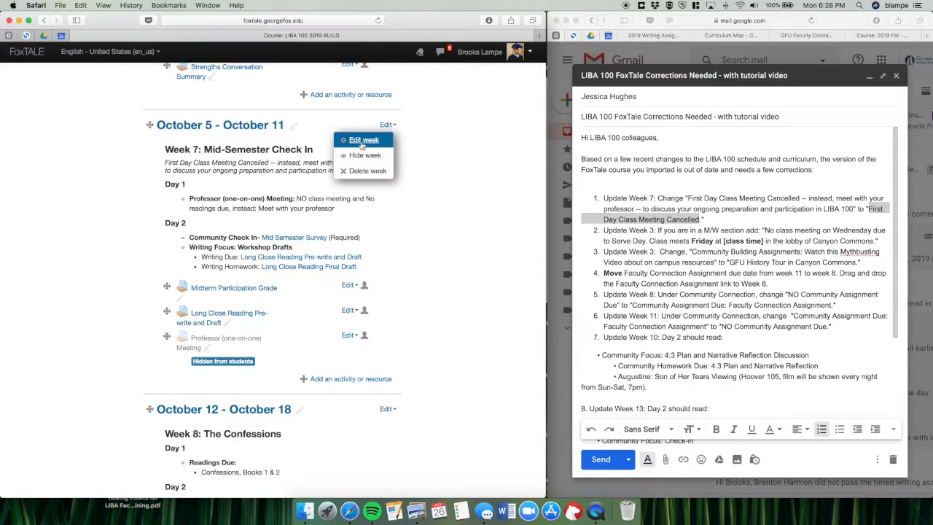
# Step: Replace the Week 7 summary's italic sentence with 'First Day Class Meeting Cancelled' and save changes
pyautogui.click(361, 140)
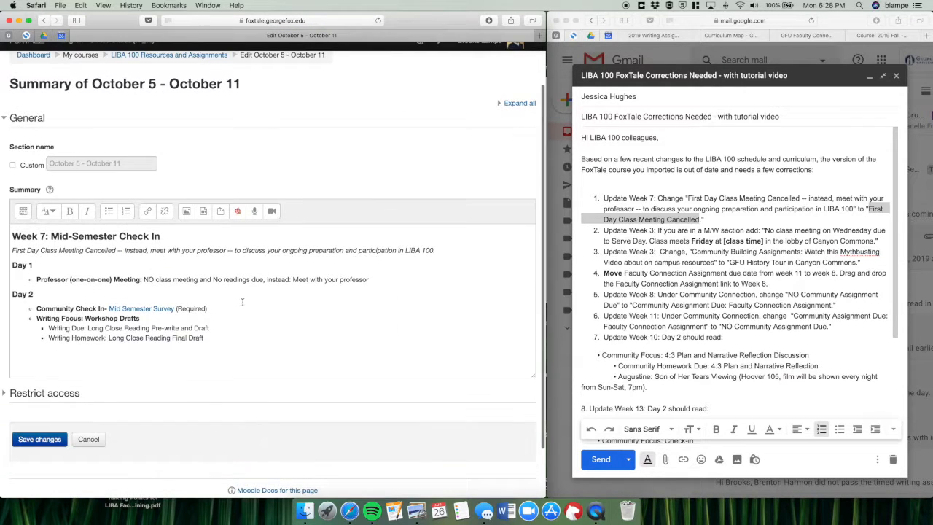
pyautogui.click(214, 302)
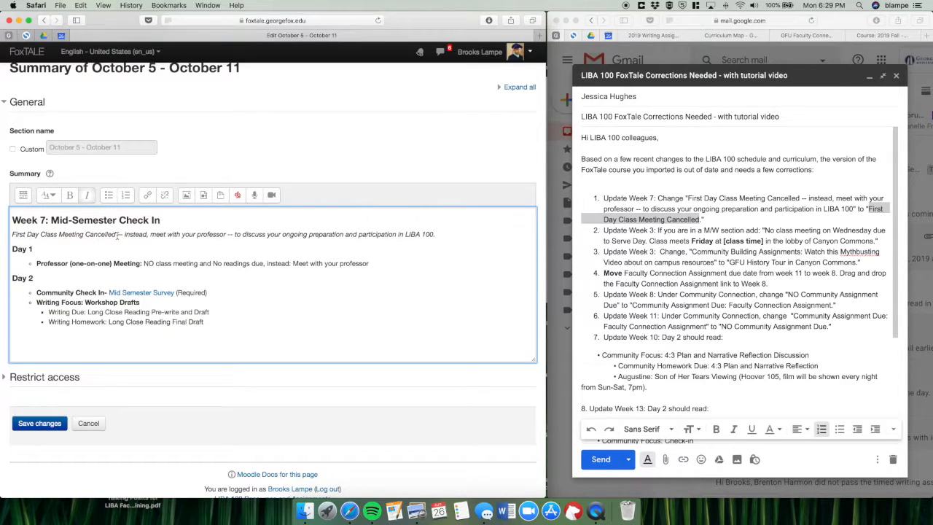
pyautogui.moveTo(118, 233); pyautogui.dragTo(434, 233)
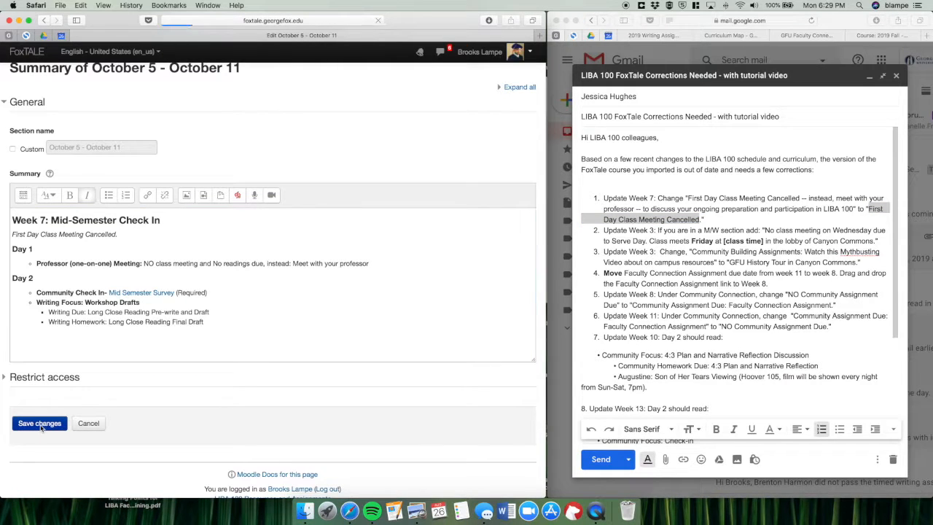
pyautogui.click(39, 423)
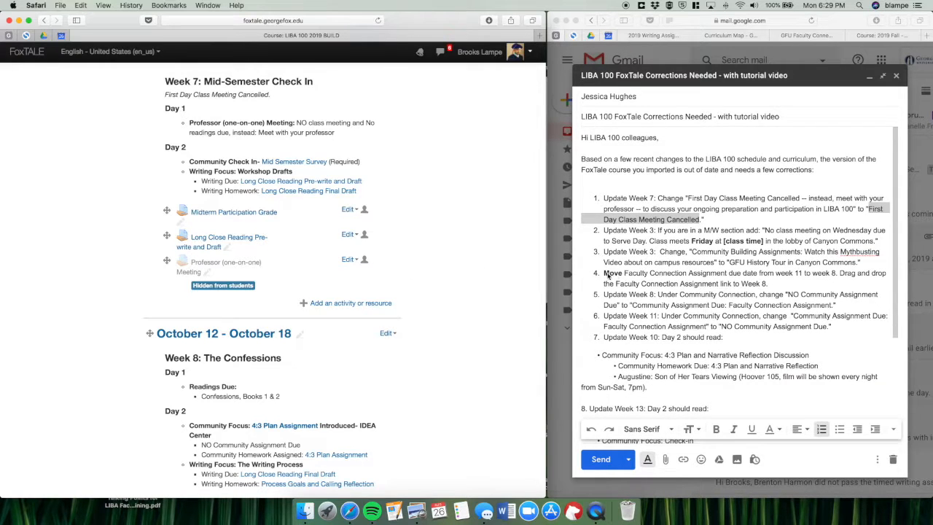
pyautogui.moveTo(635, 283)
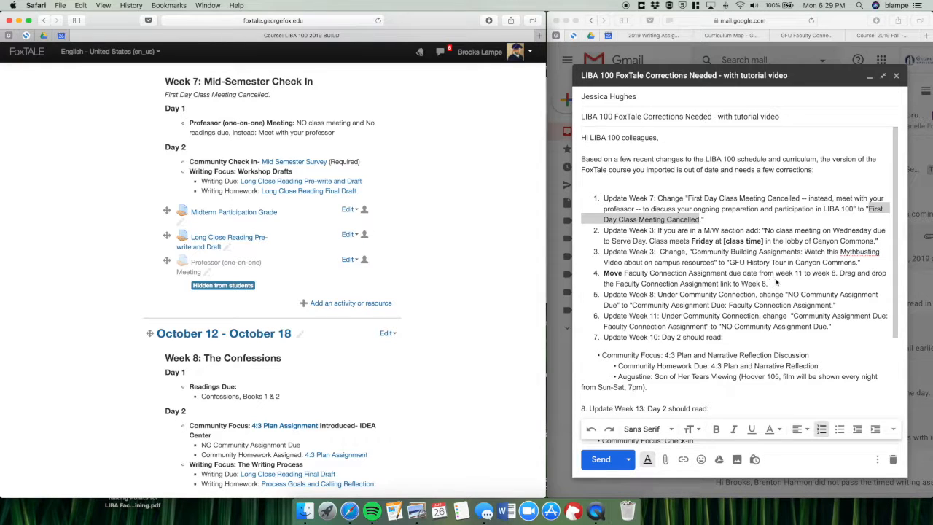
pyautogui.moveTo(842, 279)
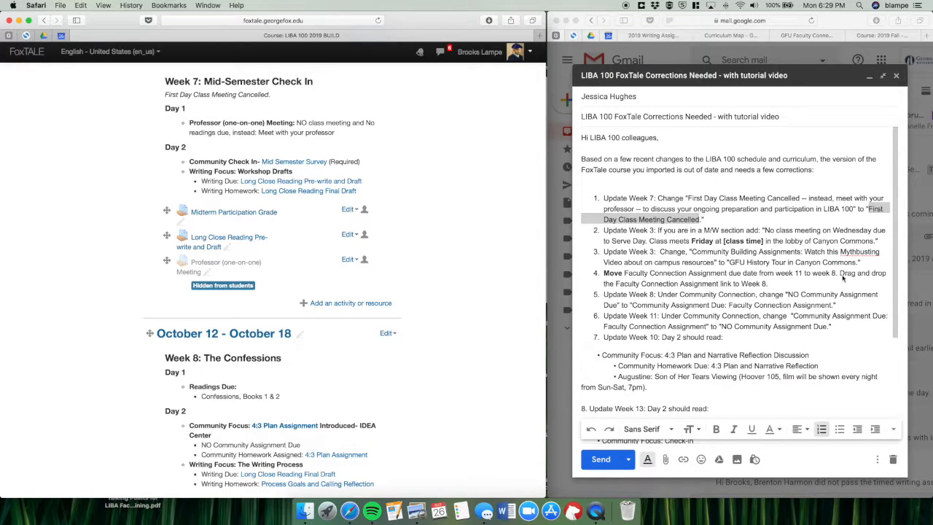
pyautogui.moveTo(749, 286)
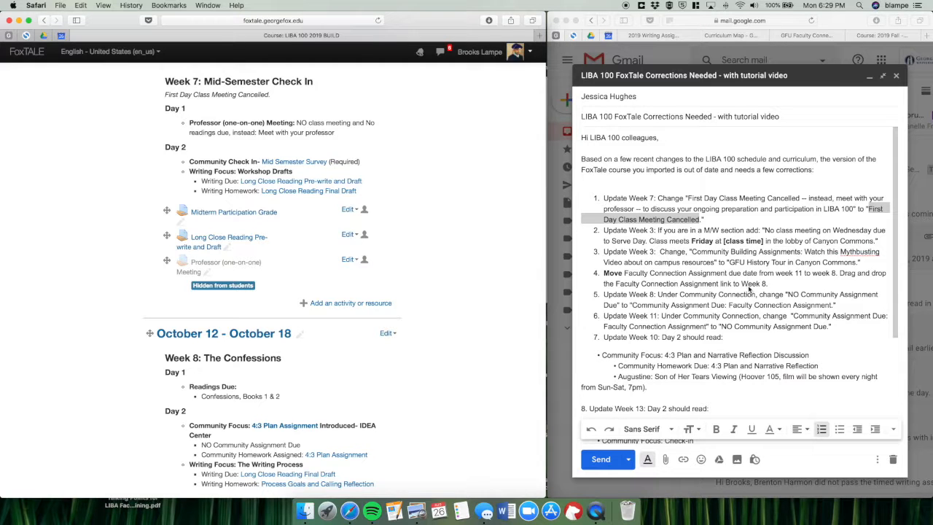
# Step: Scroll down to Week 11 and drag the Faculty Connection Assignment up into October 12 - October 18
pyautogui.scroll(-3)
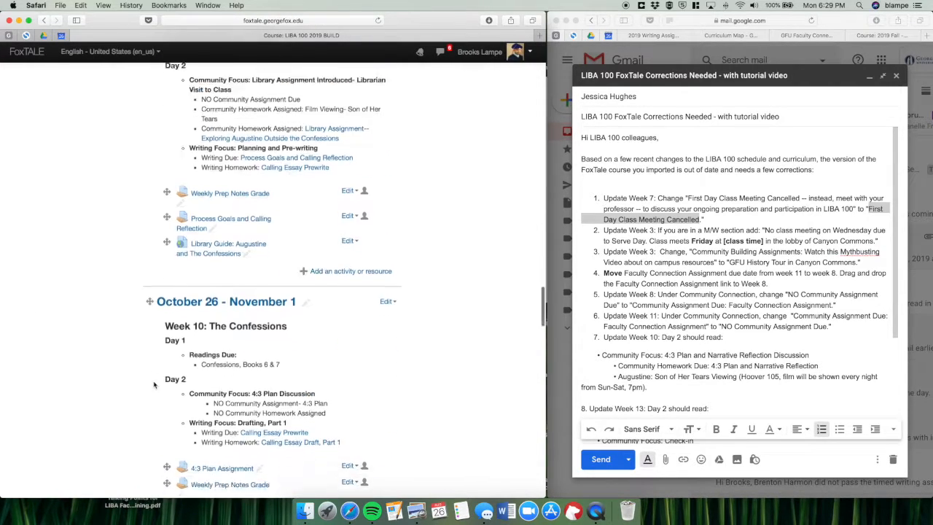
pyautogui.scroll(-3)
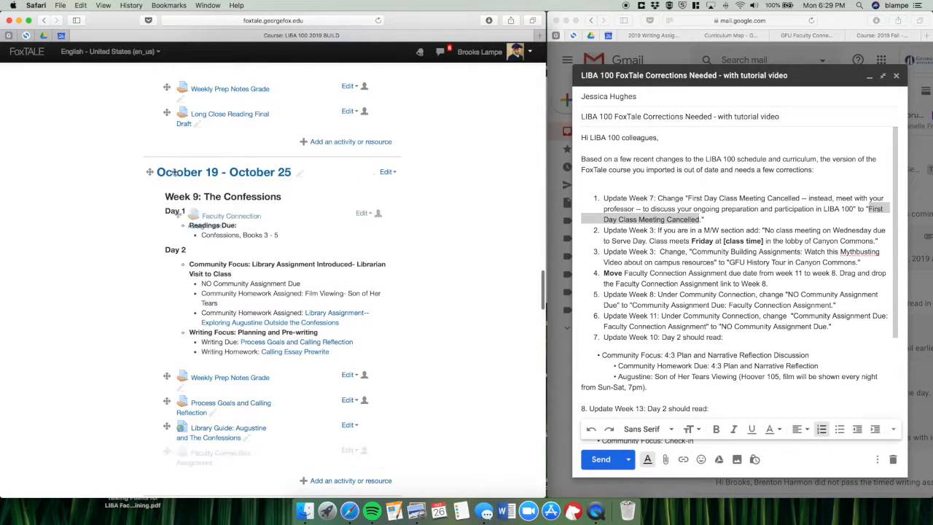
pyautogui.scroll(-3)
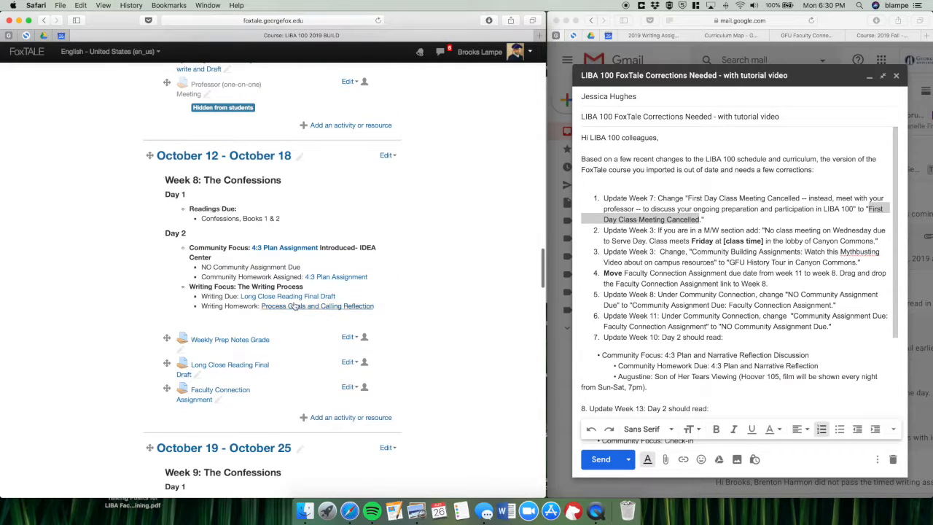
pyautogui.scroll(-3)
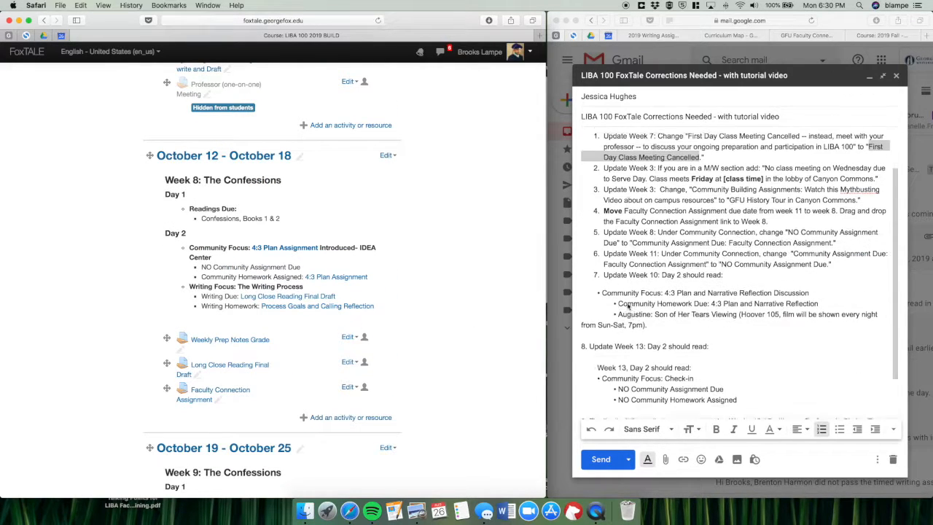
pyautogui.scroll(-3)
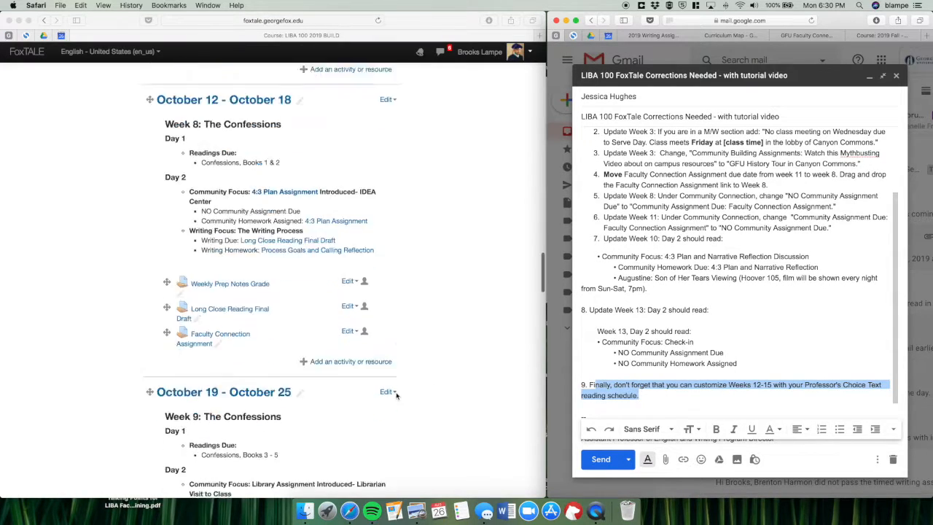
pyautogui.scroll(-3)
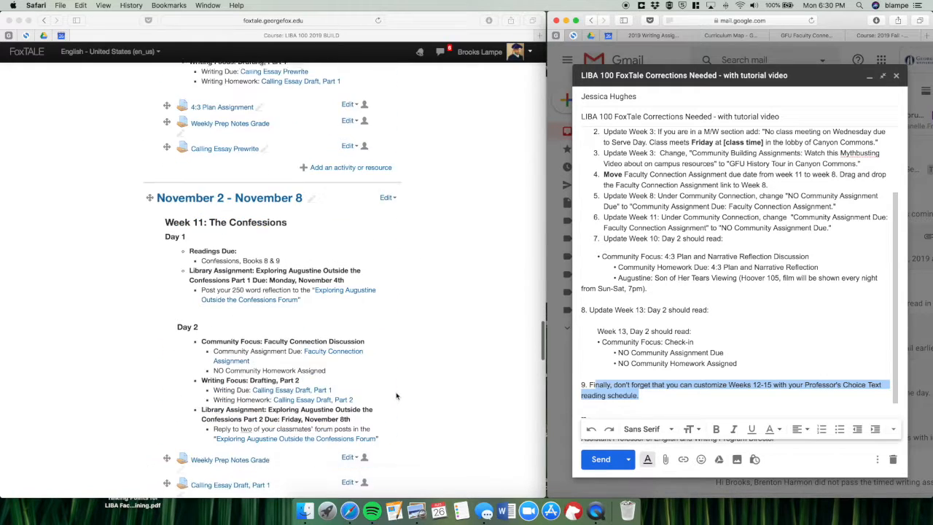
pyautogui.scroll(-3)
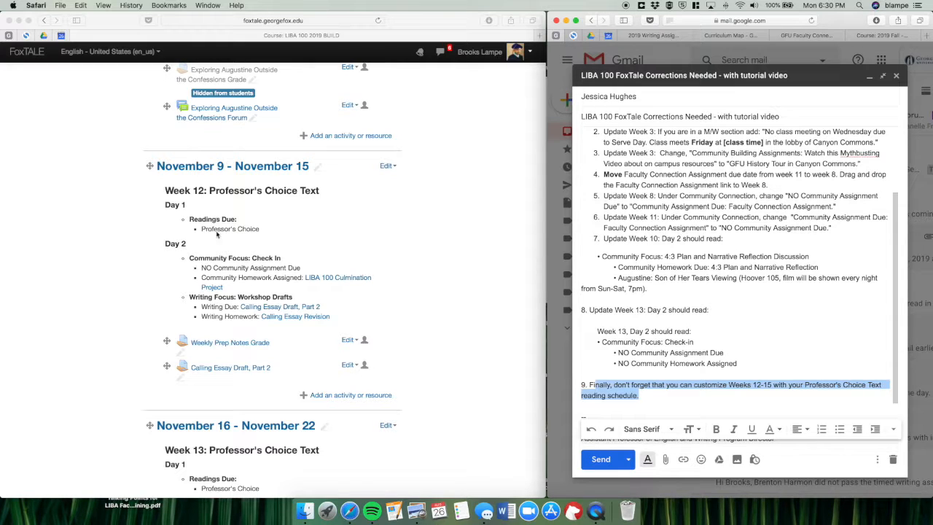
pyautogui.moveTo(214, 216)
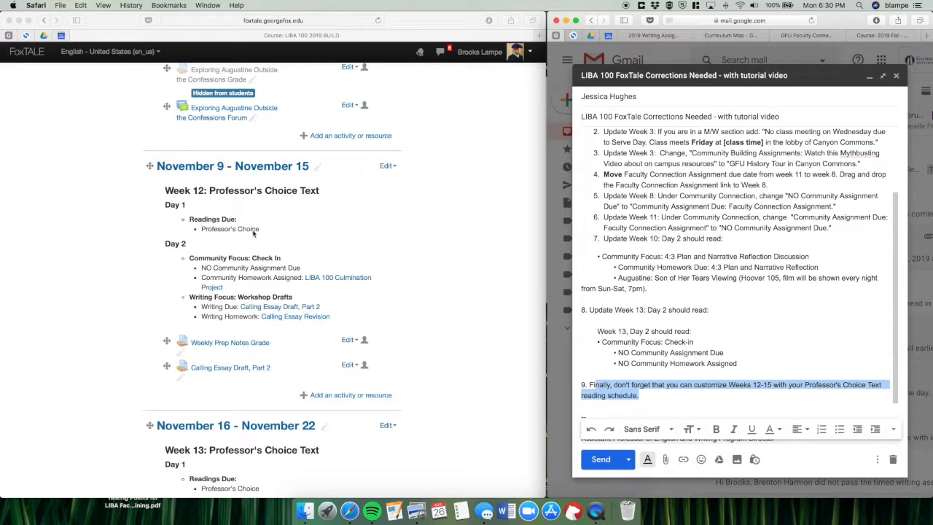
pyautogui.moveTo(204, 207)
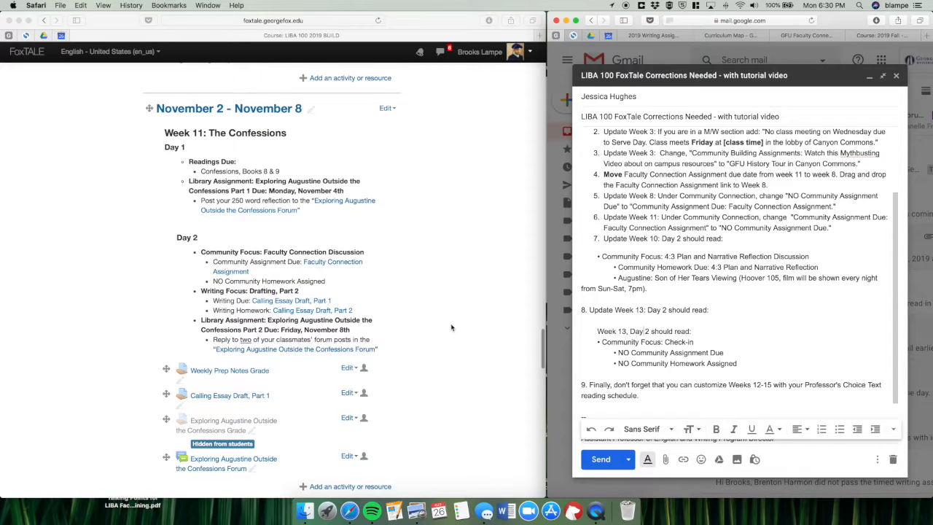
pyautogui.scroll(-3)
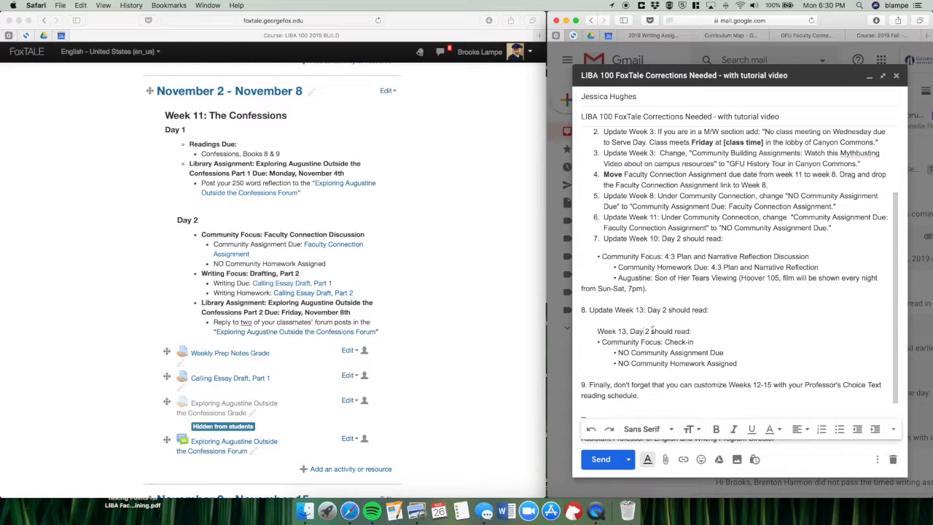